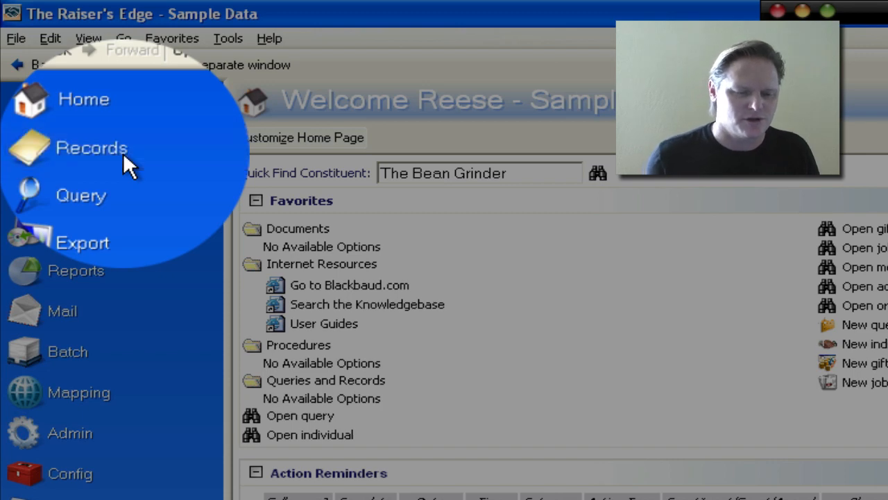
Go to the Records area, landing on its Appeals page of recently accessed appeals.
left_click(91, 147)
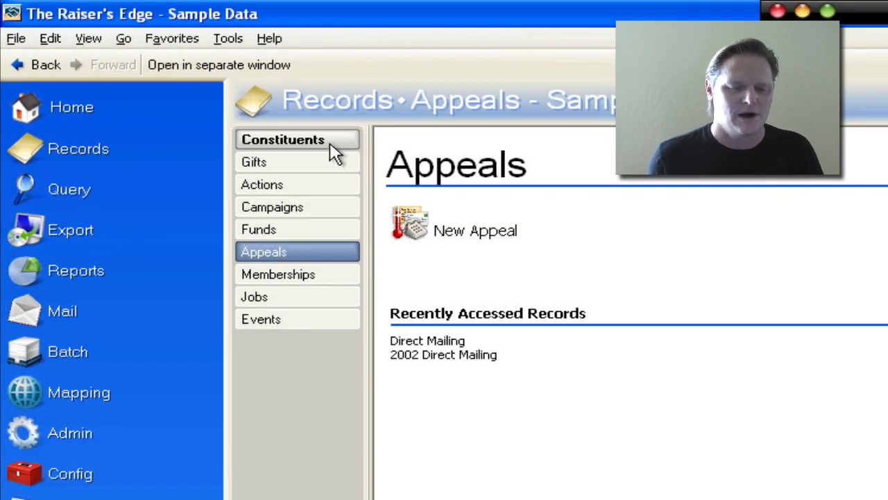
mouse_move(319, 195)
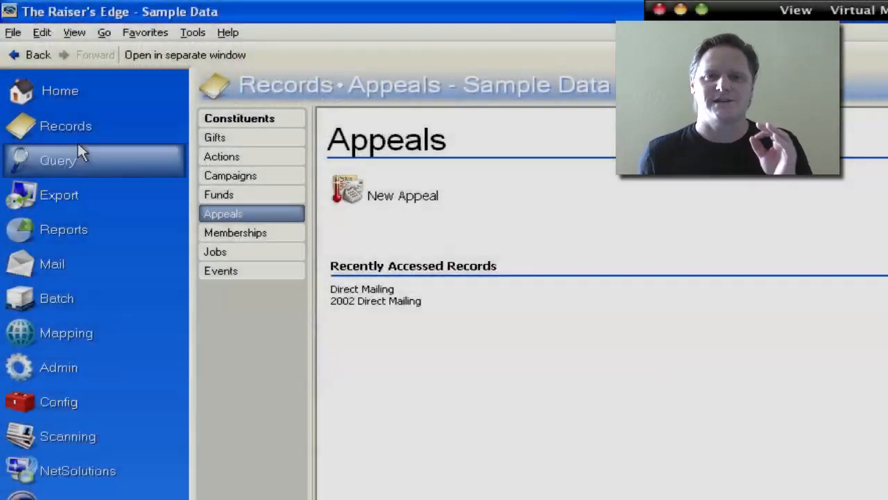
mouse_move(77, 161)
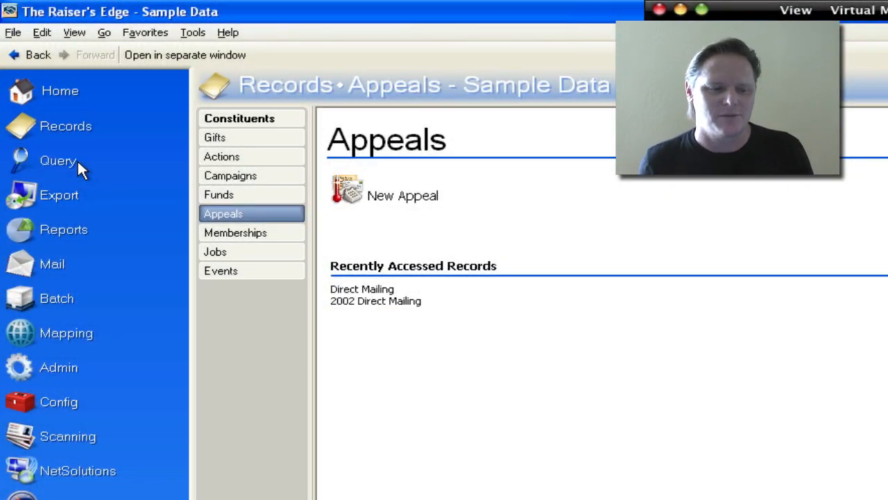
Go to the Query area listing saved queries such as Appeal search for Supervisor.
left_click(58, 161)
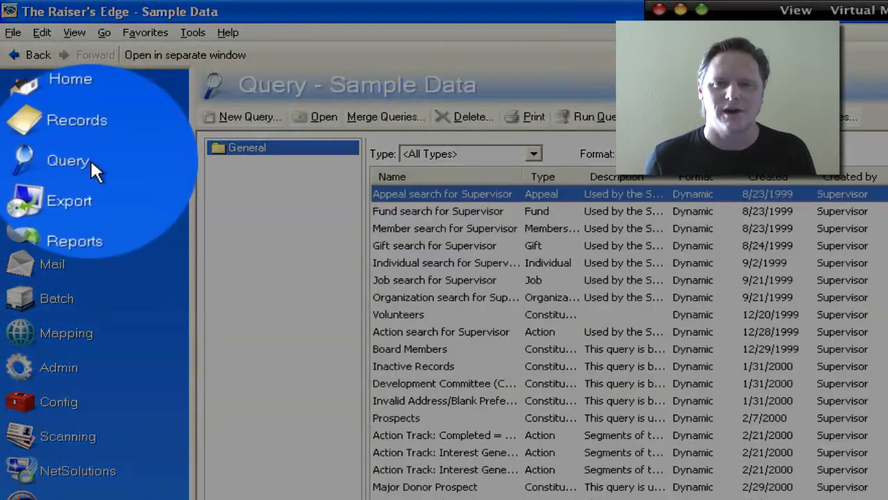
mouse_move(111, 174)
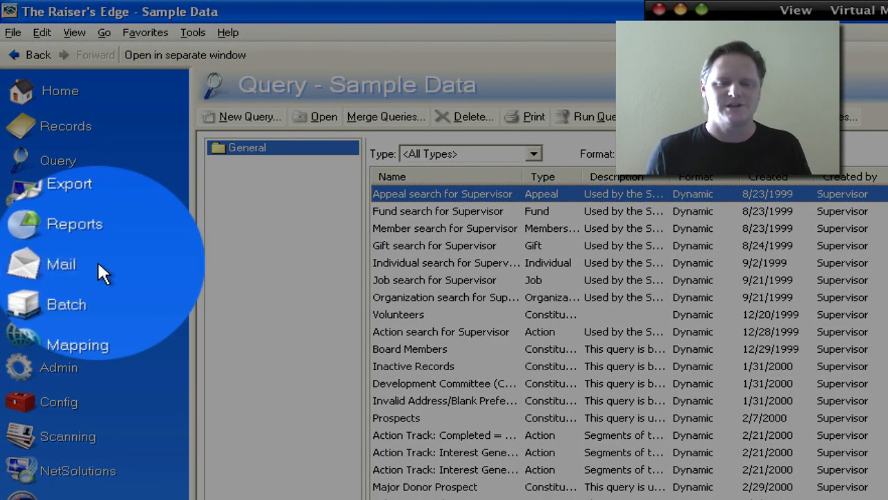
Go to Mail and review Envelopes, Appeal Cards and Quick Letters mailing types.
left_click(53, 264)
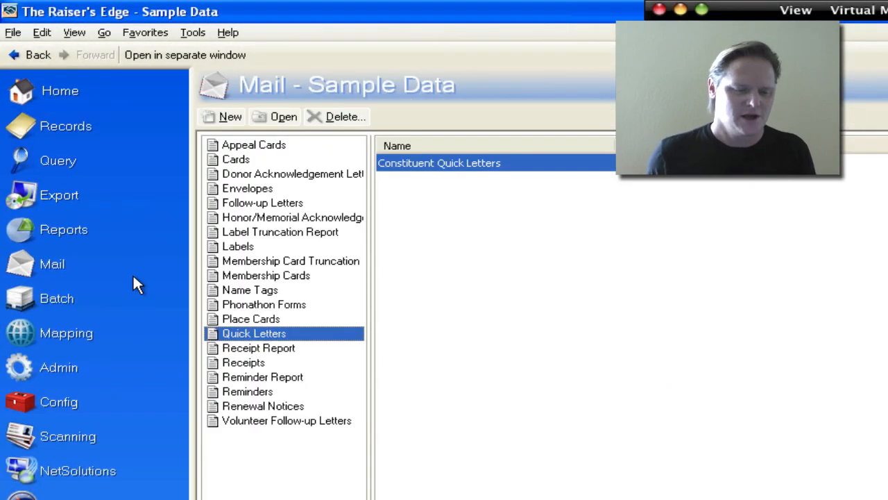
left_click(242, 188)
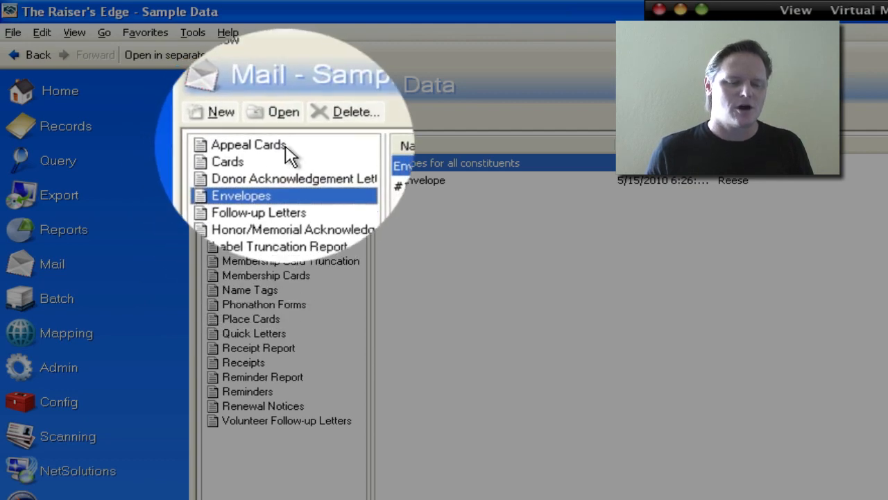
left_click(252, 144)
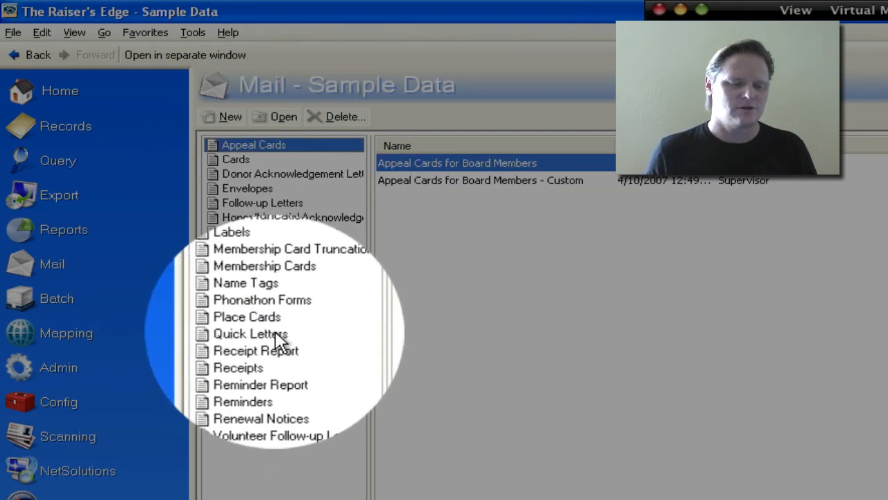
left_click(249, 333)
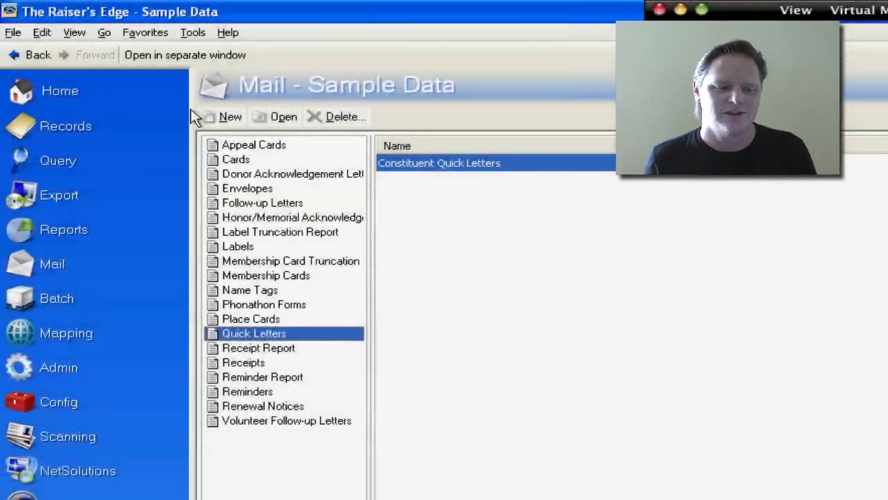
View a recently accessed constituent's record from Records > Constituents, dismissing the Board Member notice.
left_click(65, 125)
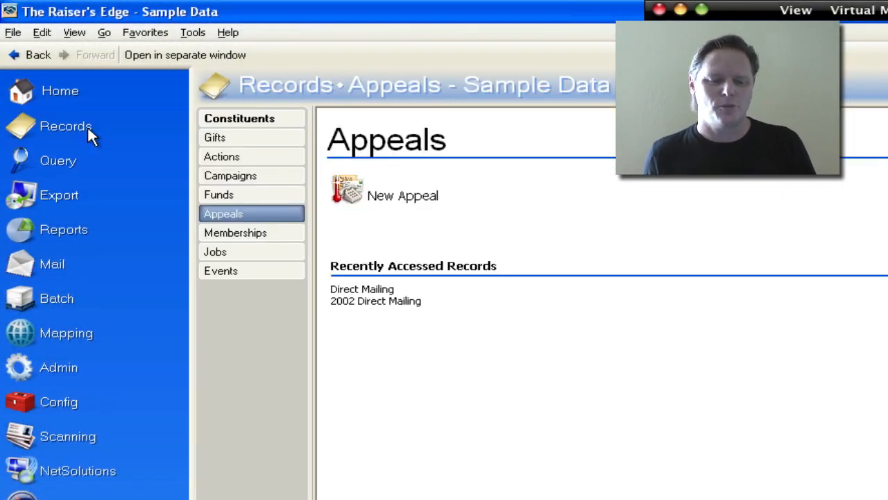
left_click(239, 118)
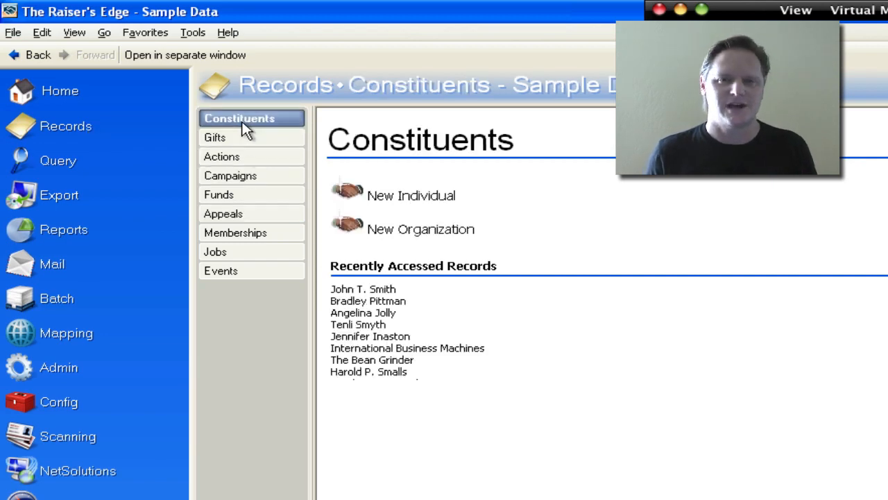
mouse_move(364, 288)
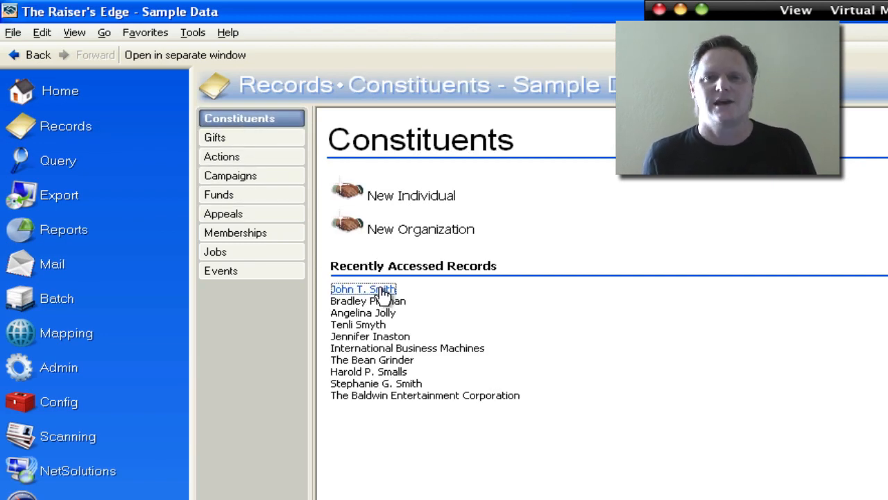
left_click(363, 288)
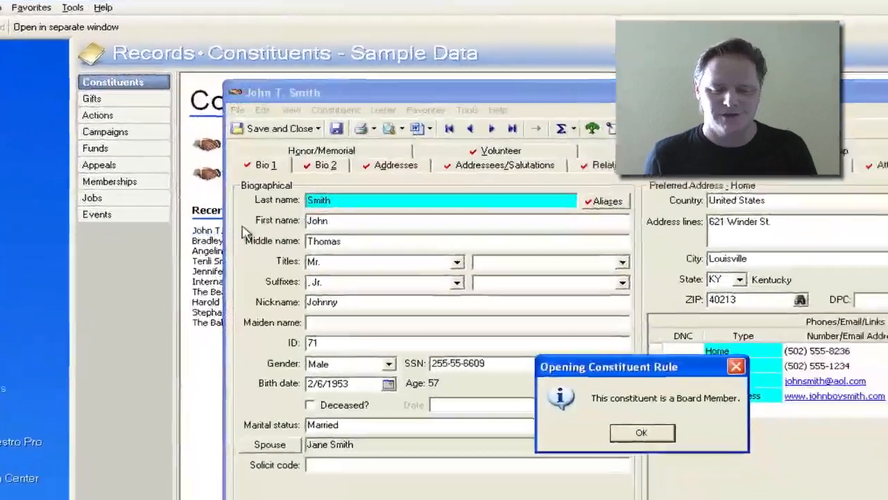
left_click(641, 432)
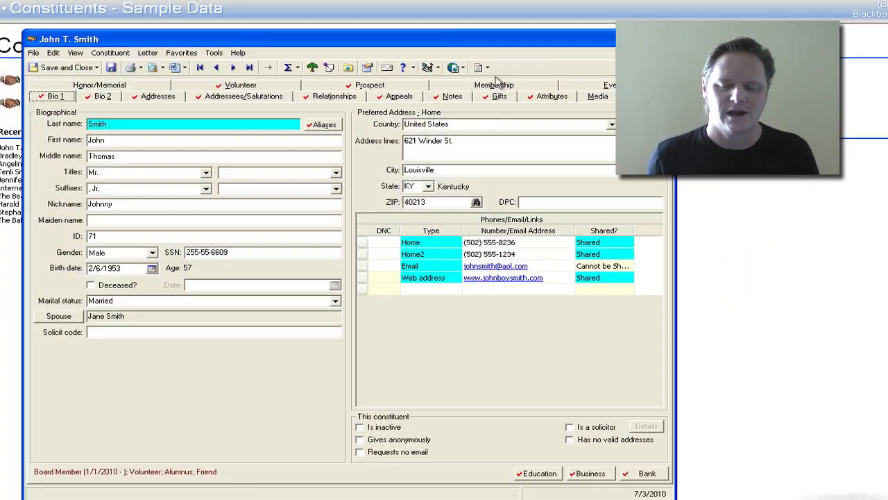
left_click(500, 96)
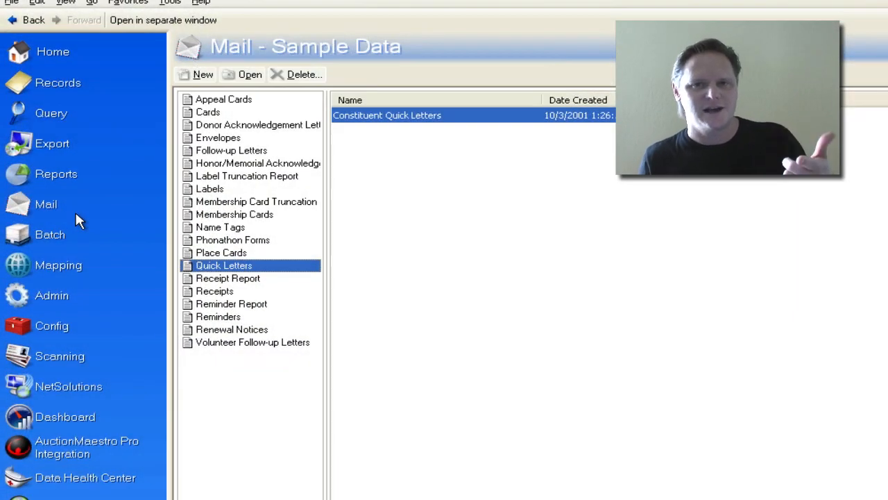
mouse_move(312, 149)
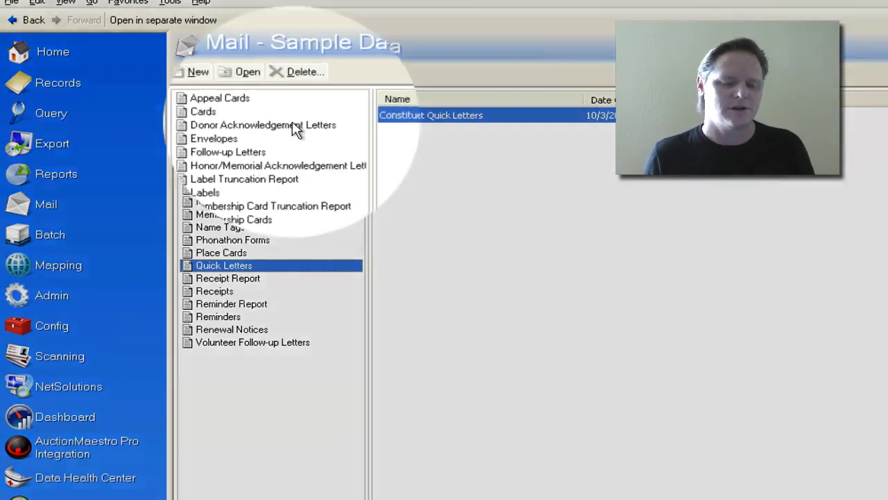
Show the Donor Acknowledgement Letters mailings, then move on to the Reports area.
left_click(262, 125)
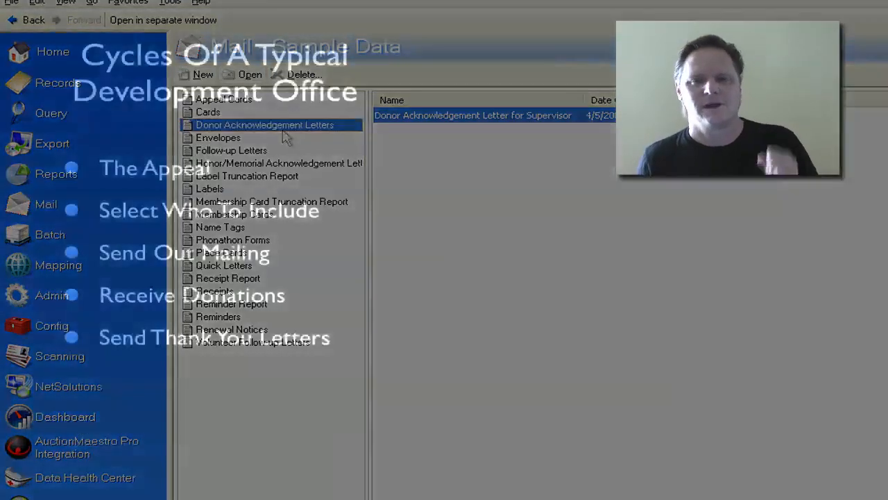
left_click(59, 174)
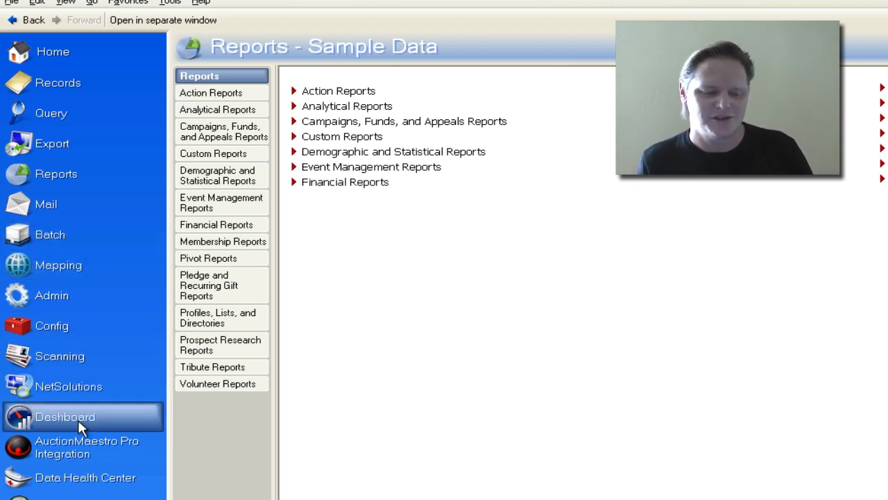
Go to the Dashboard from the Reports page's navigation bar.
left_click(76, 416)
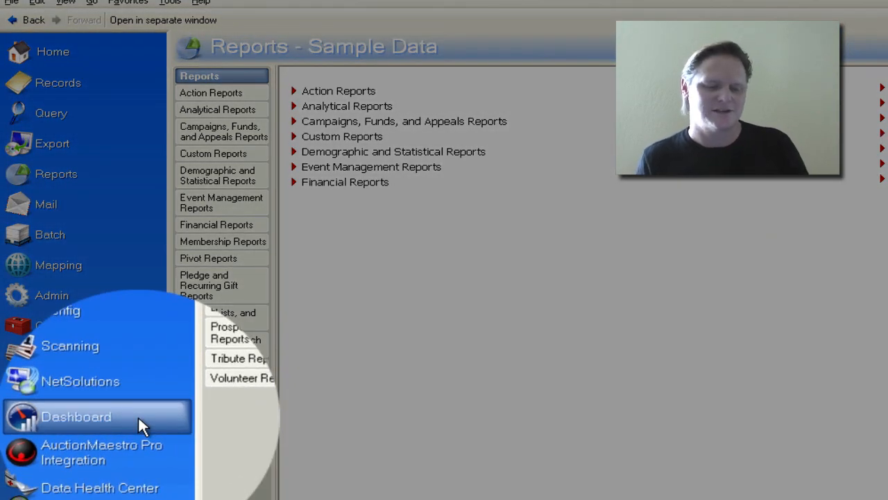